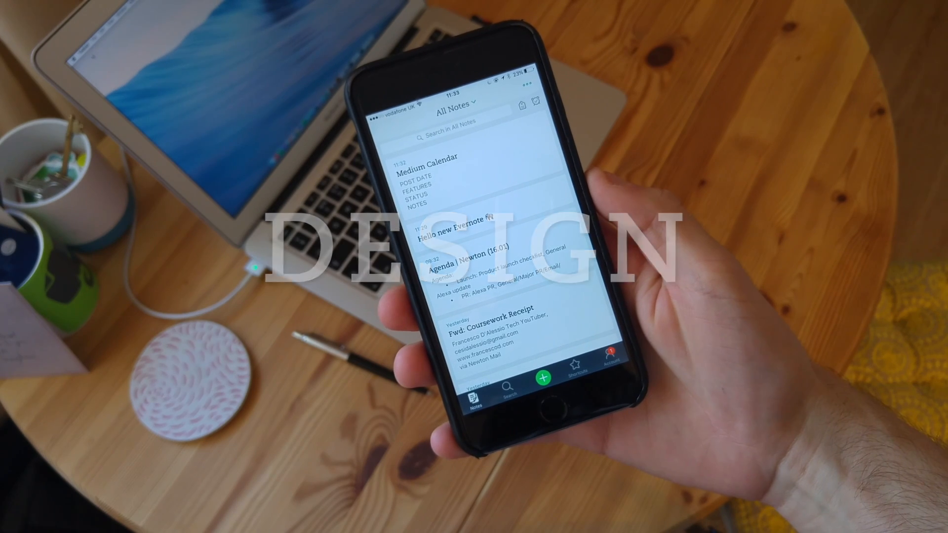
Step: Try the Large then Small note list sizes in Note List Options and return to the feed
scroll(down, 3)
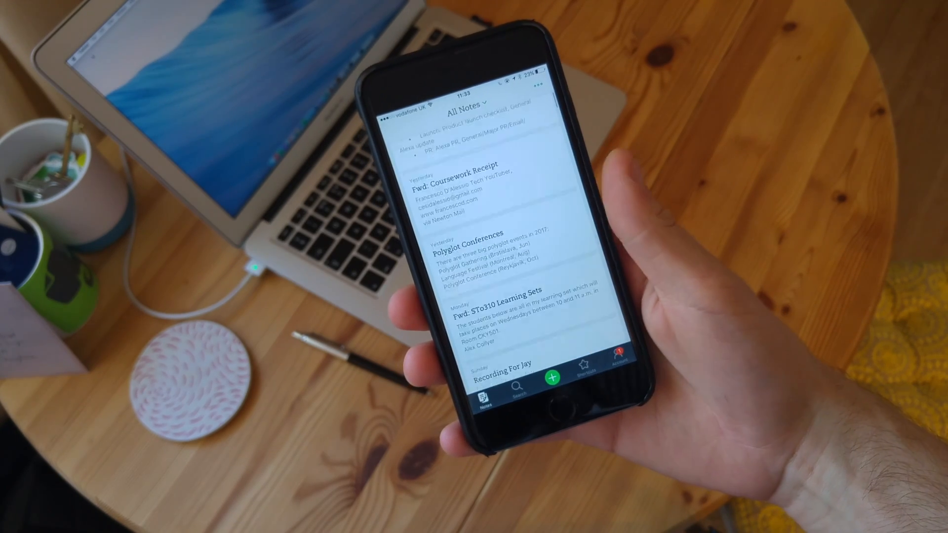
scroll(down, 3)
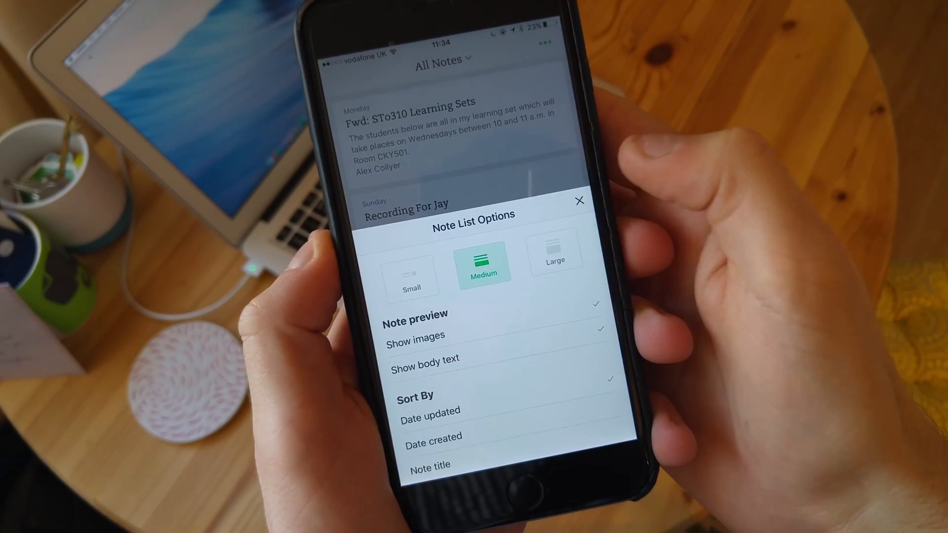
click(411, 269)
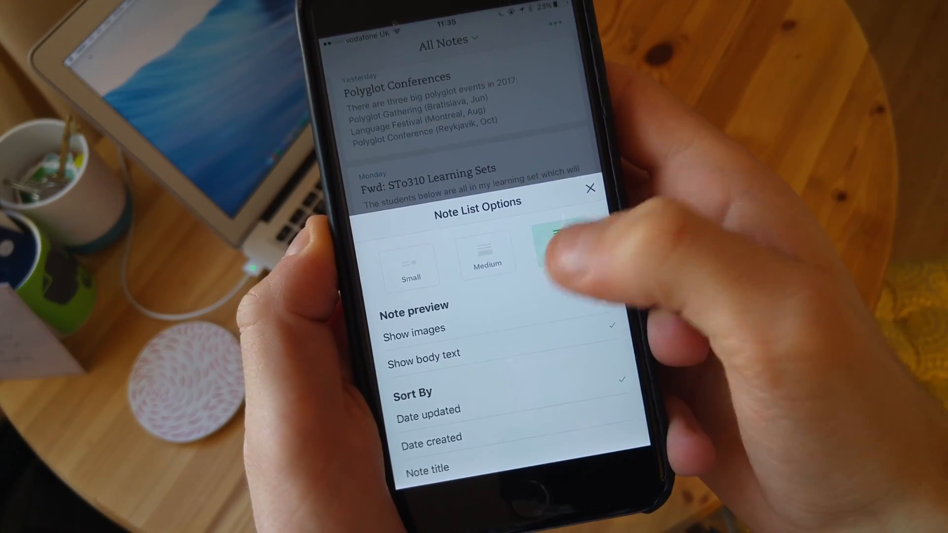
click(411, 262)
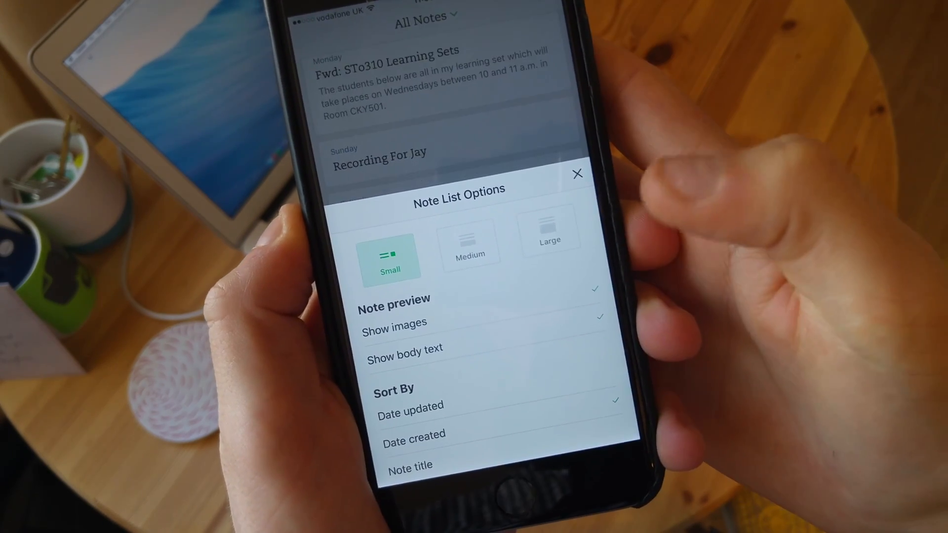
click(576, 174)
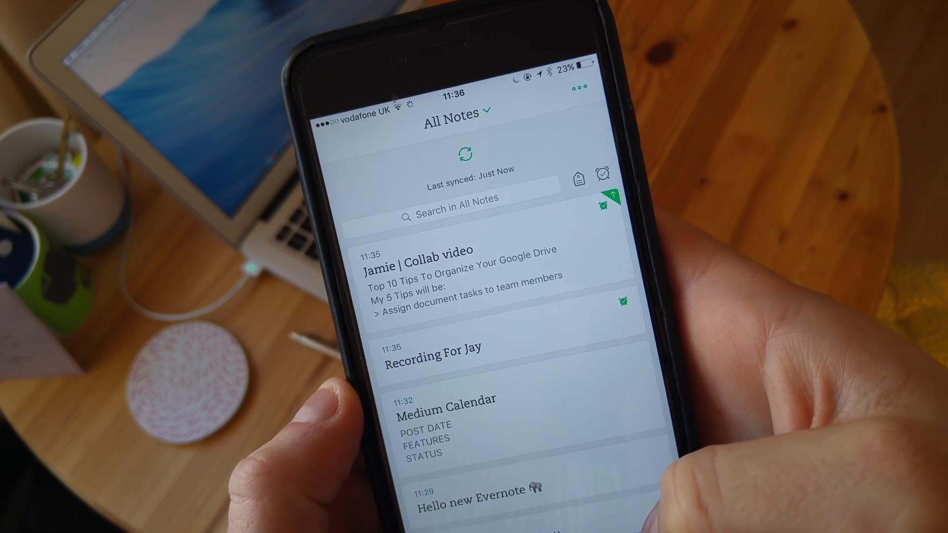
Step: Browse the Notebooks list and expand the Projects and Archives stacks
scroll(up, 3)
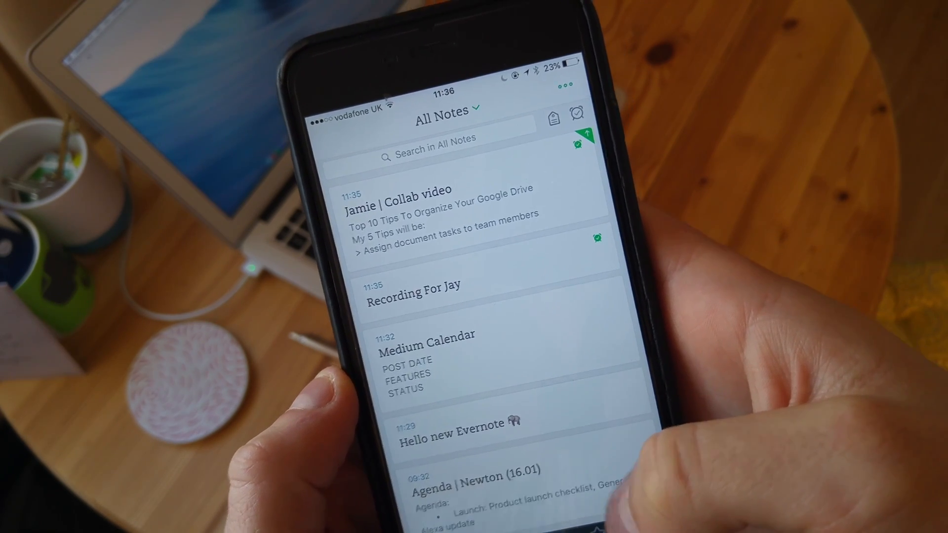
click(442, 111)
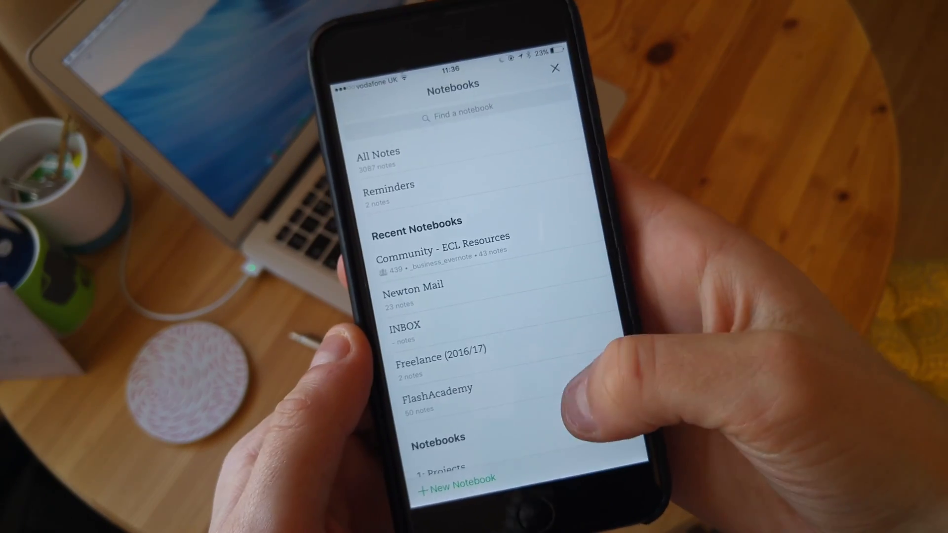
scroll(down, 3)
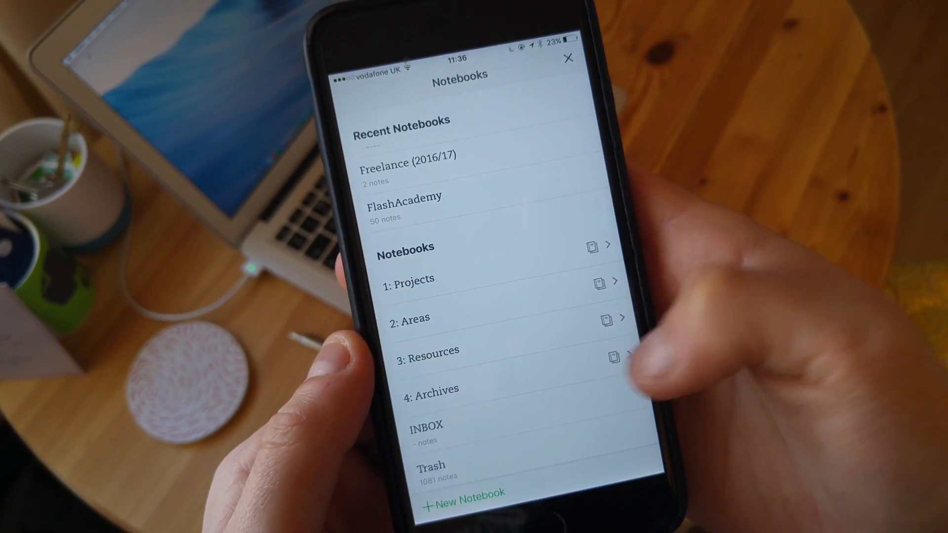
scroll(down, 3)
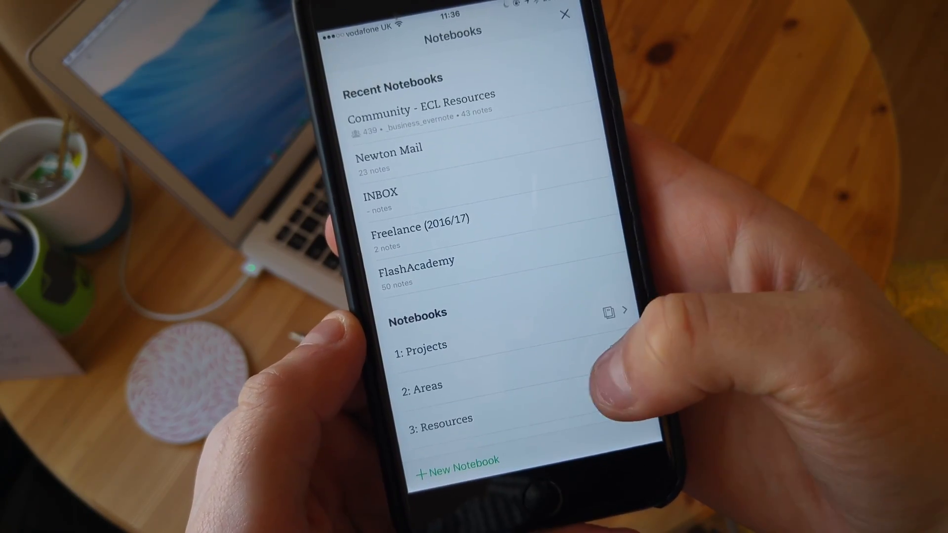
scroll(down, 3)
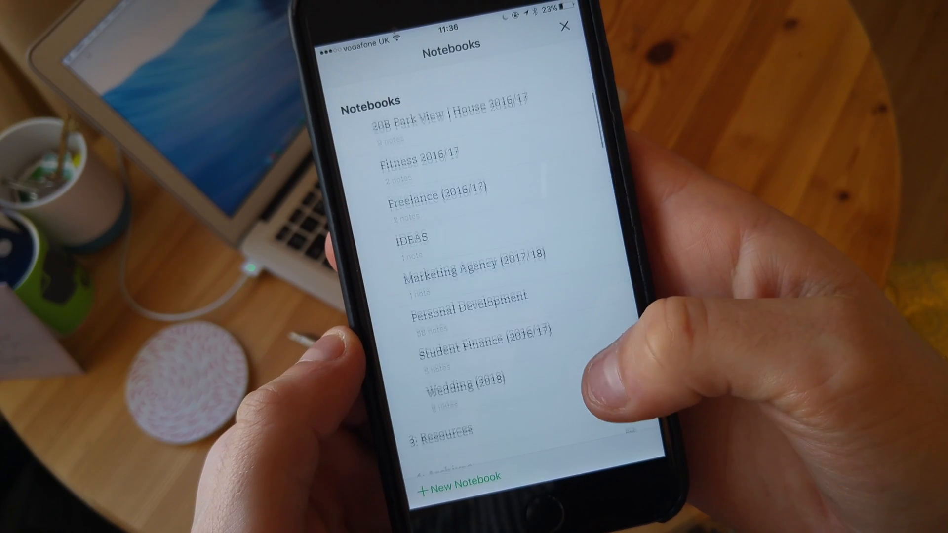
scroll(down, 3)
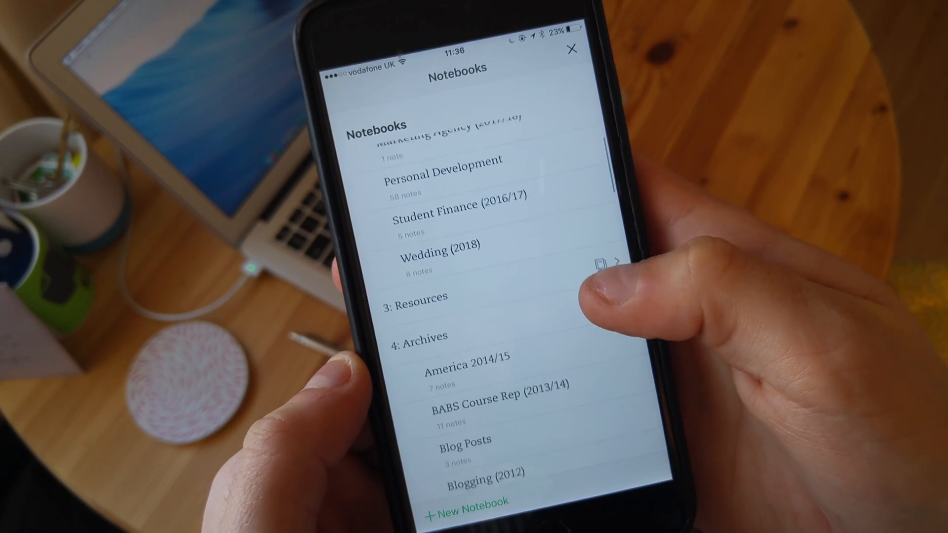
click(467, 501)
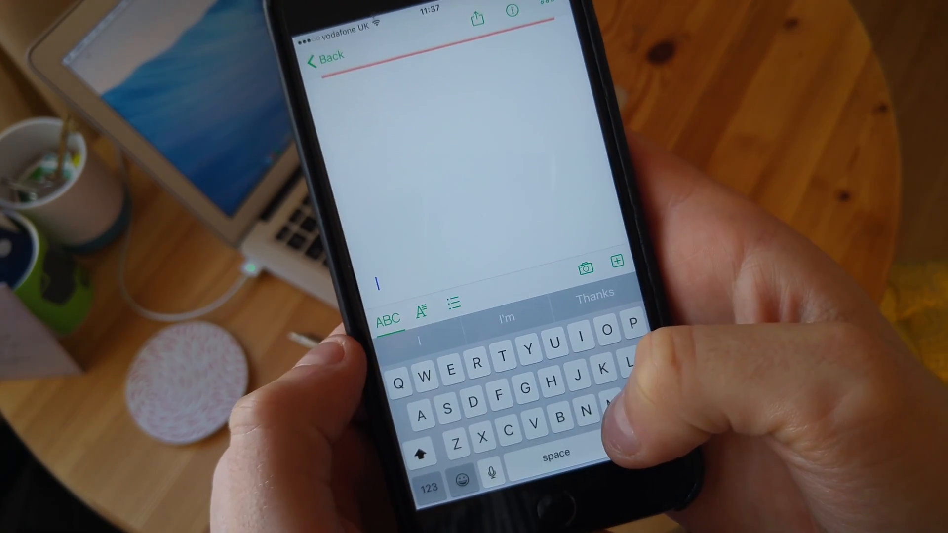
Step: Add a sketch to the new note and draw green handwritten letters with the highlighter
click(422, 309)
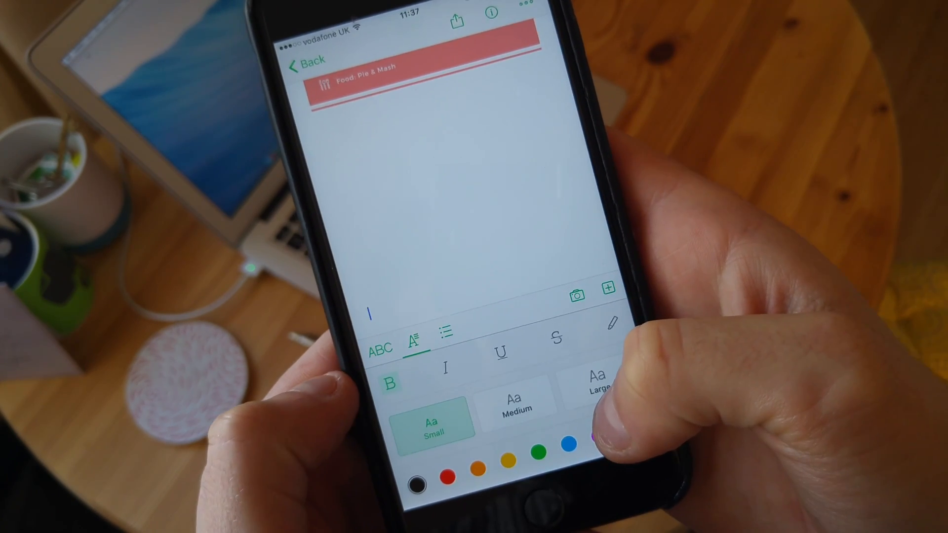
click(513, 405)
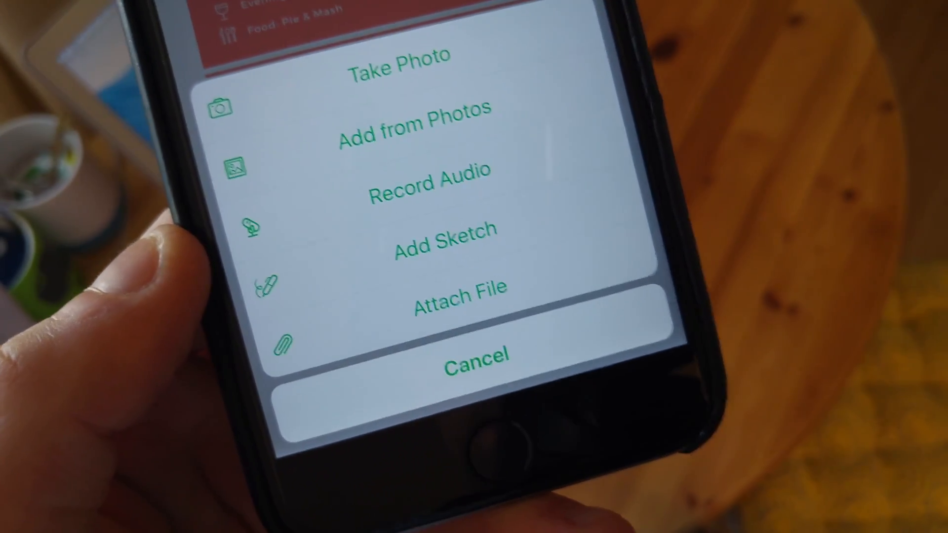
click(446, 228)
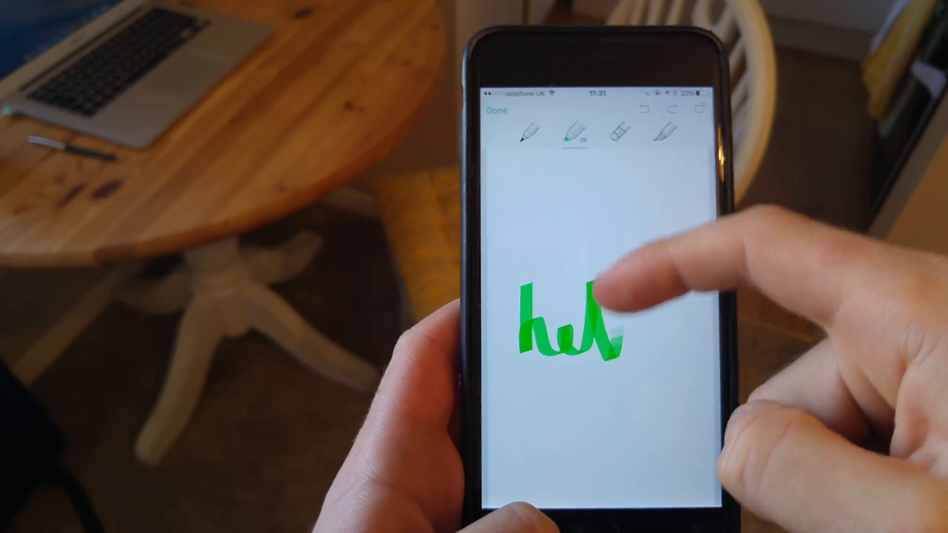
drag(605, 327, 665, 362)
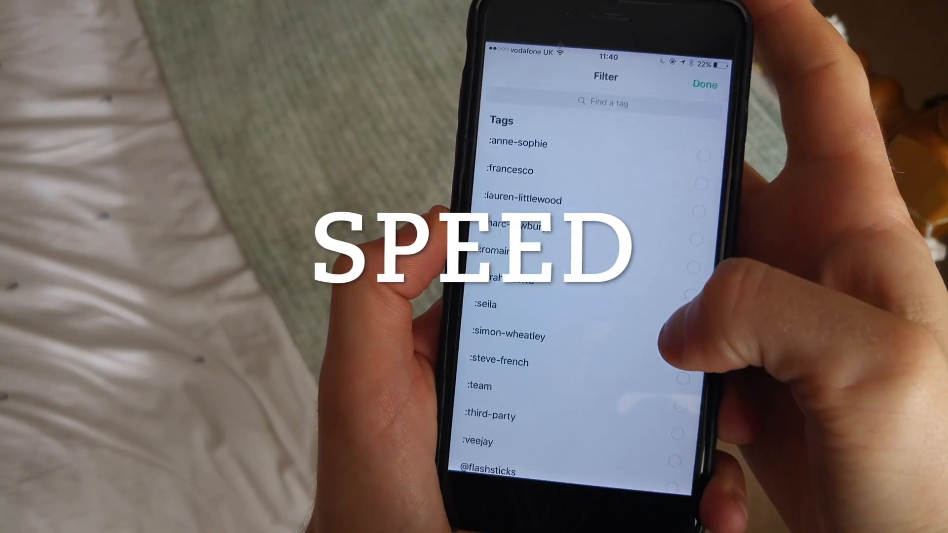
Step: Browse the tags in the Filter screen and finish with Done
scroll(down, 3)
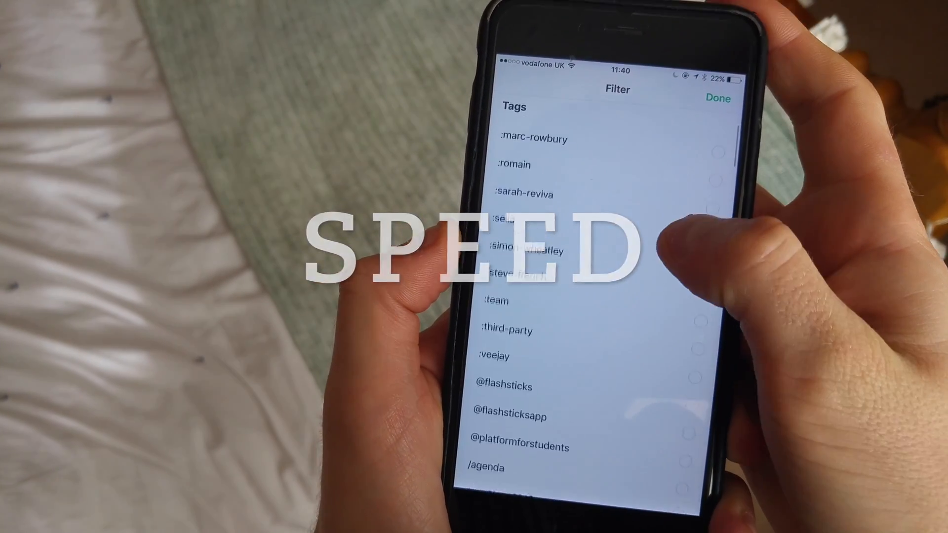
click(718, 98)
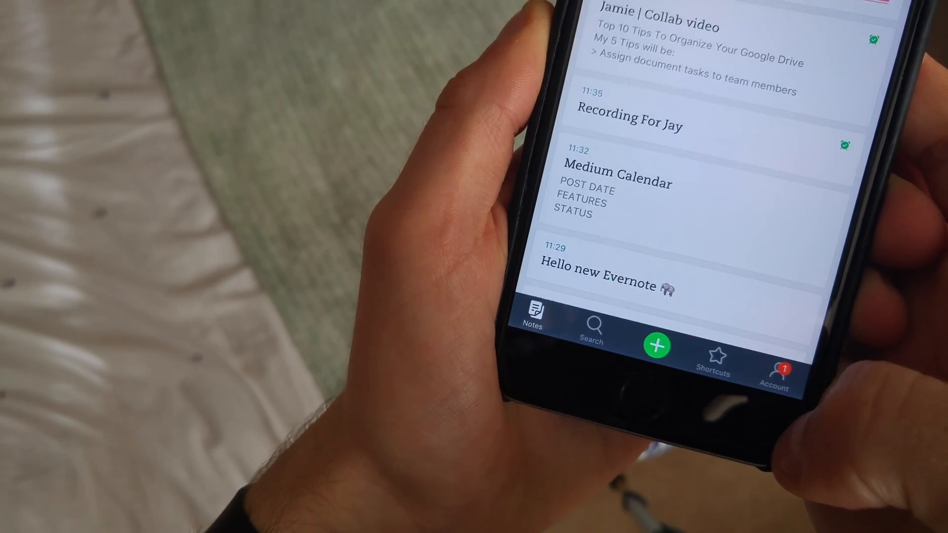
Step: Create a note with a reminder time and a bulleted list item 'test'
click(656, 345)
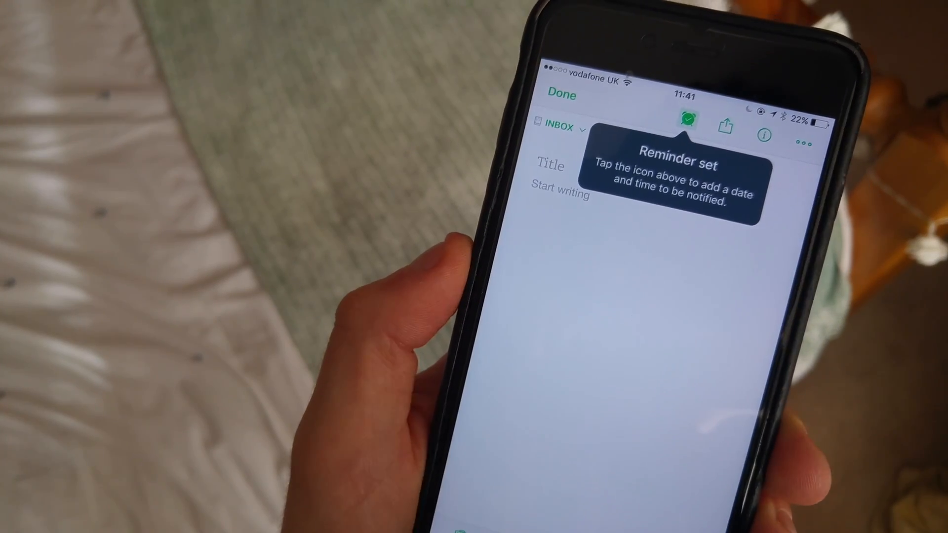
click(687, 117)
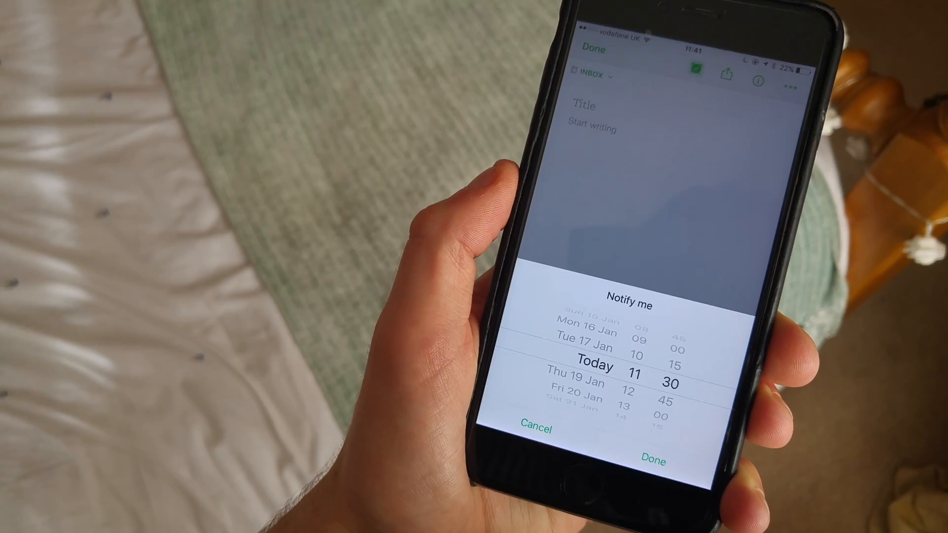
click(652, 461)
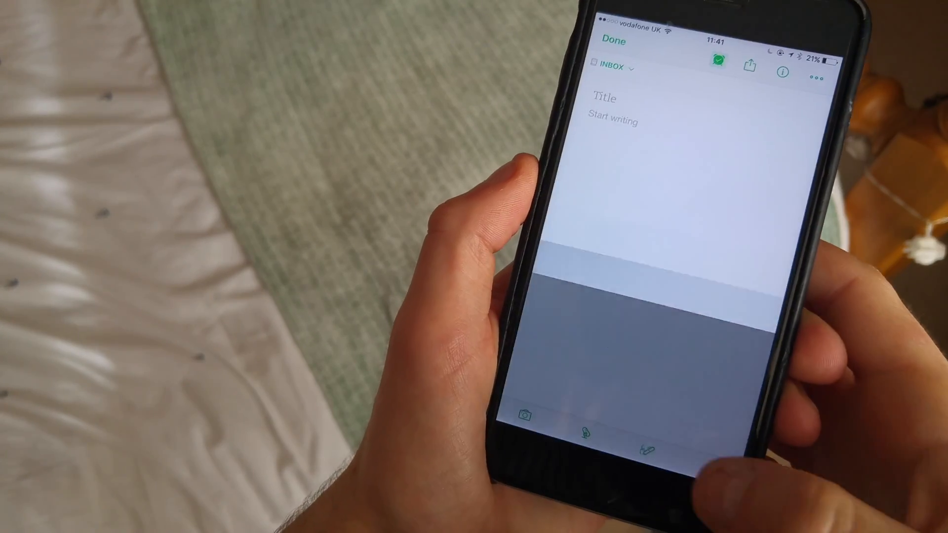
click(613, 121)
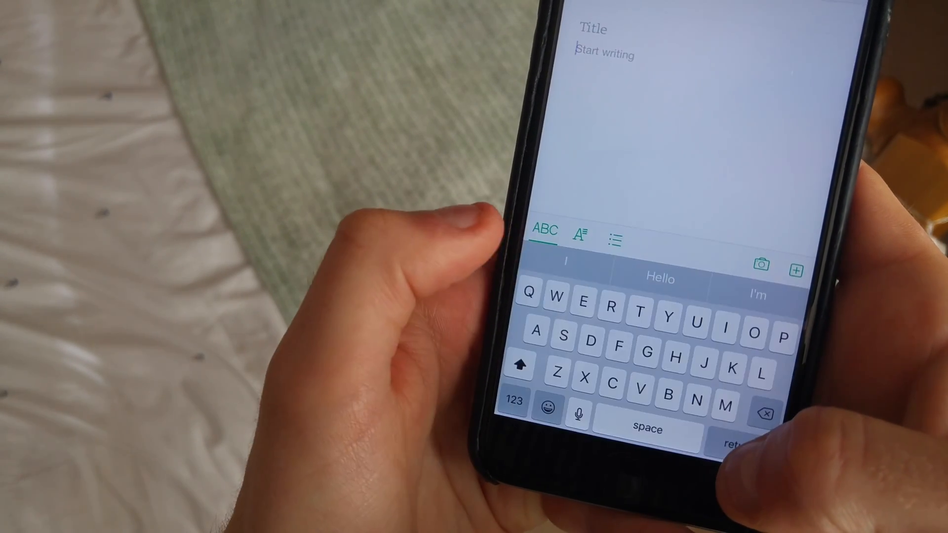
click(581, 236)
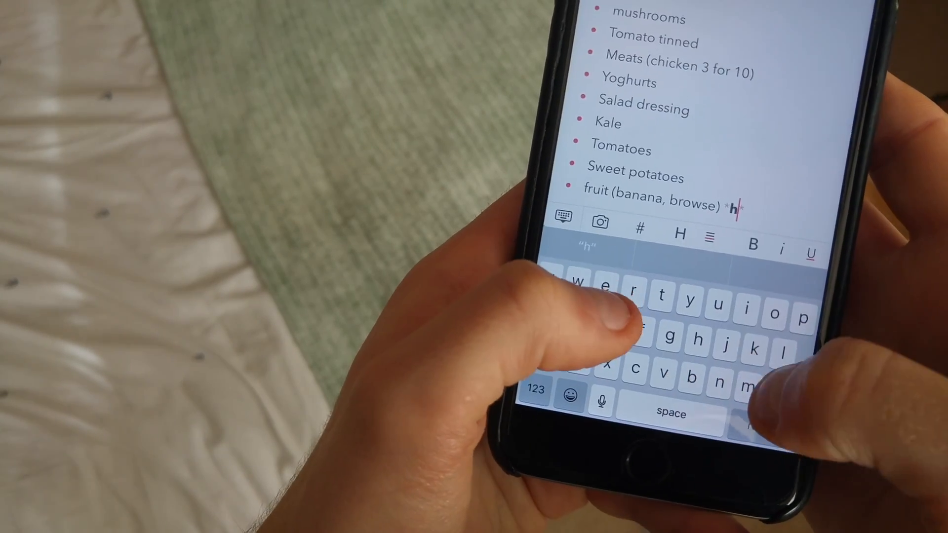
text(test)
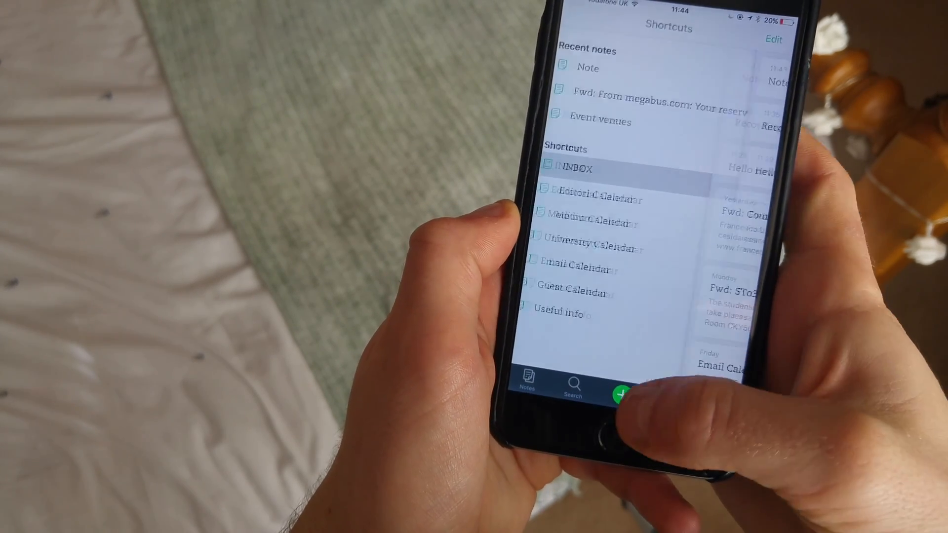
Step: Go to Shortcuts and open the INBOX shortcut's note list
click(580, 168)
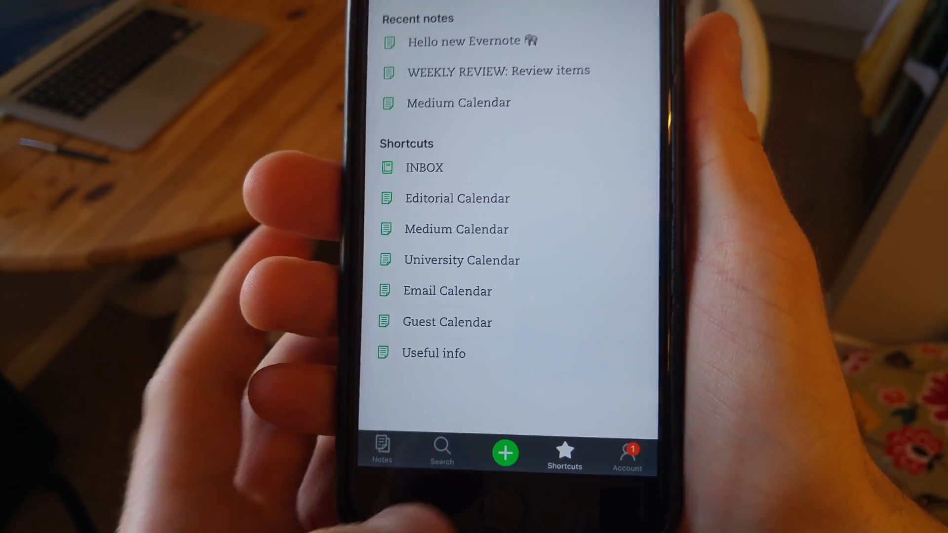
click(504, 453)
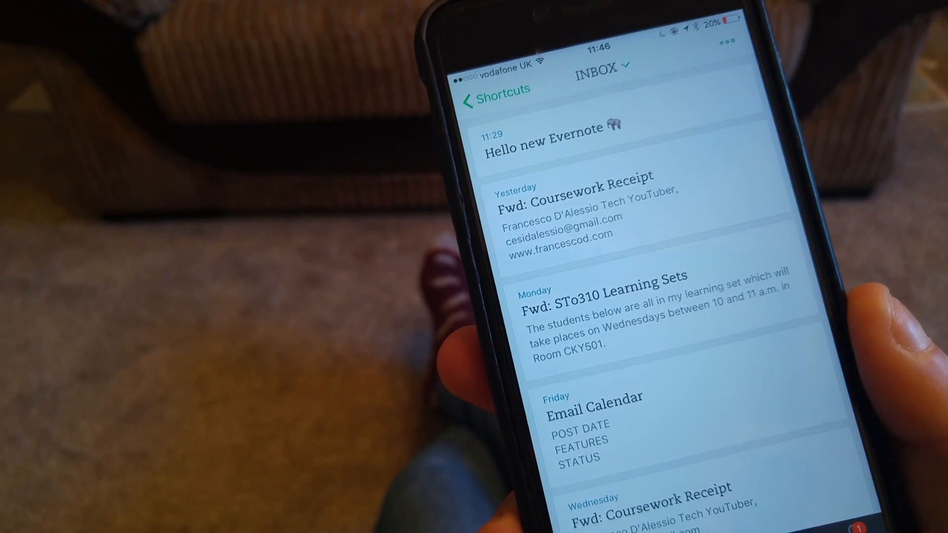
Step: Search the notes for 'Cat' from the Search tab
click(609, 68)
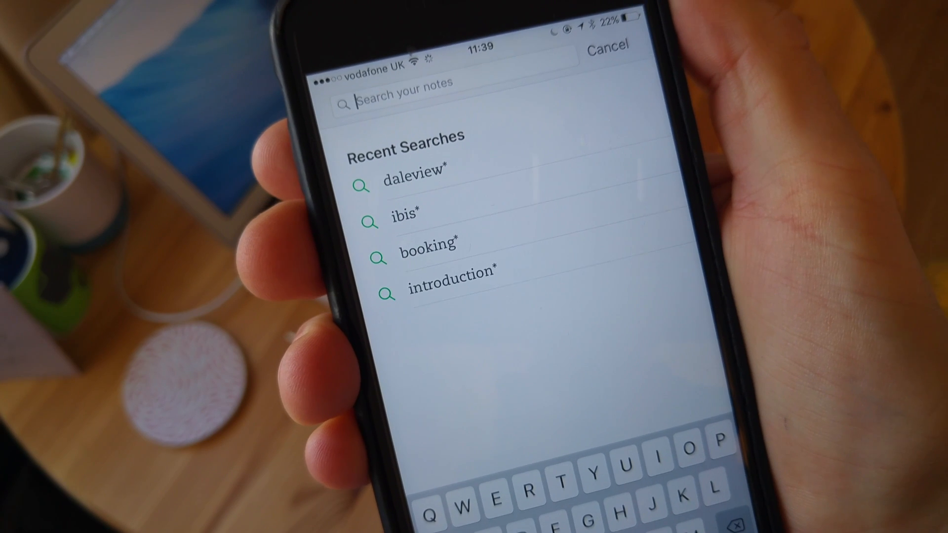
text(Cat)
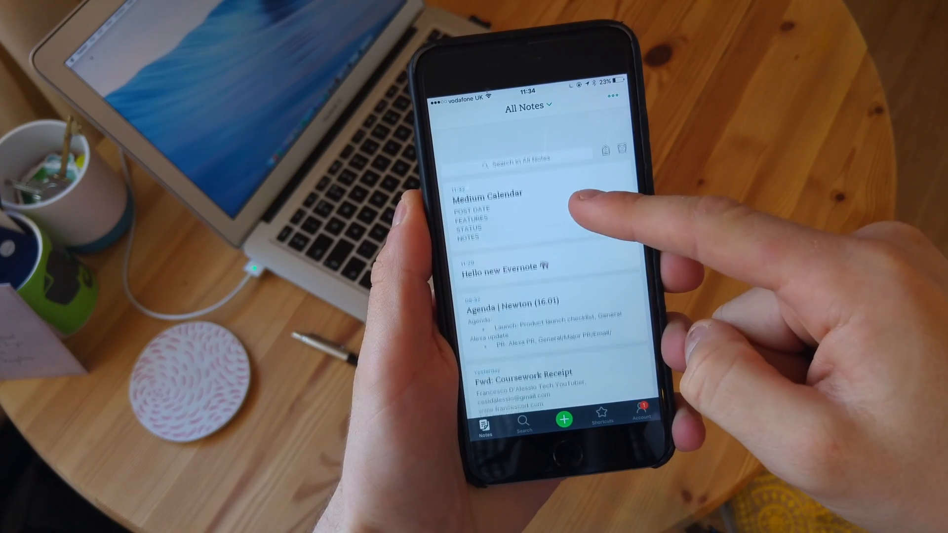
Step: View the Hello new Evernote note and go back to the list
click(499, 267)
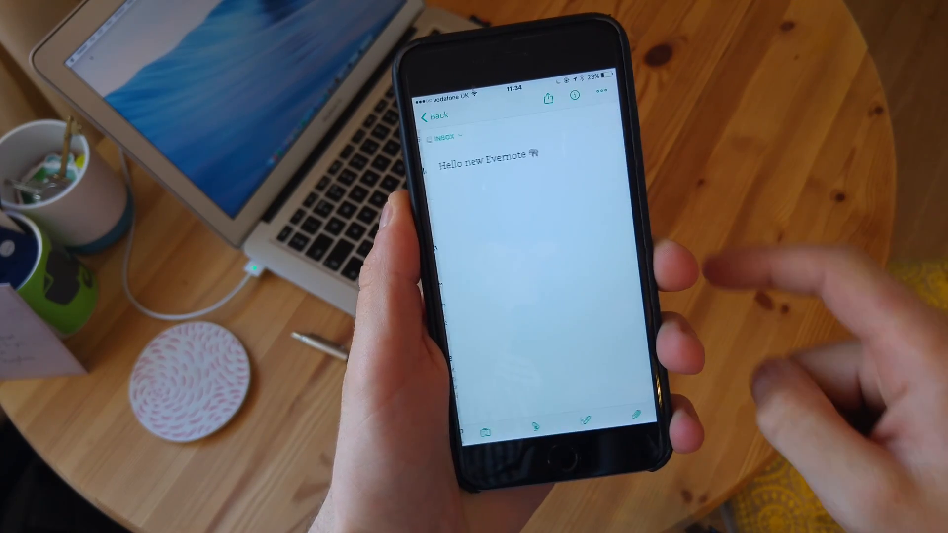
click(436, 116)
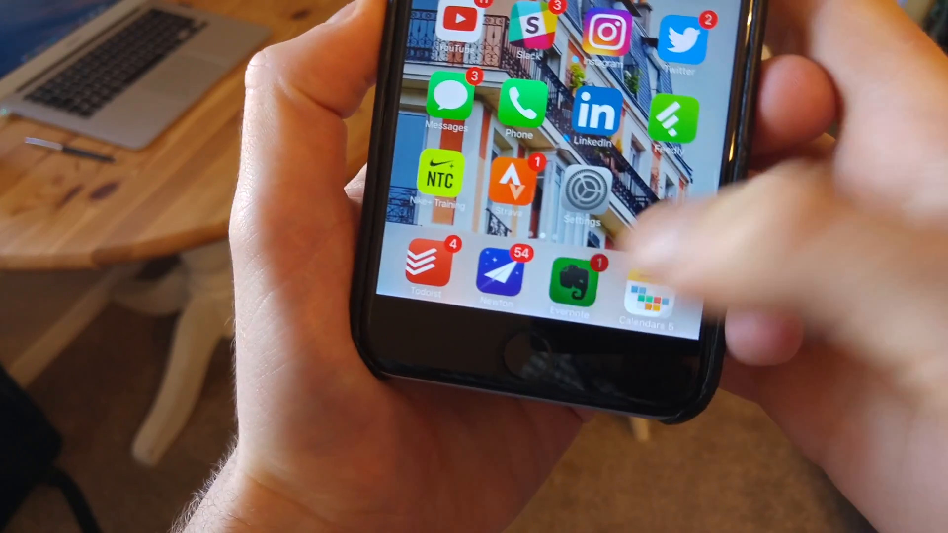
Step: Relaunch Evernote and open the INBOX shortcut scrolled to its newest notes
click(569, 284)
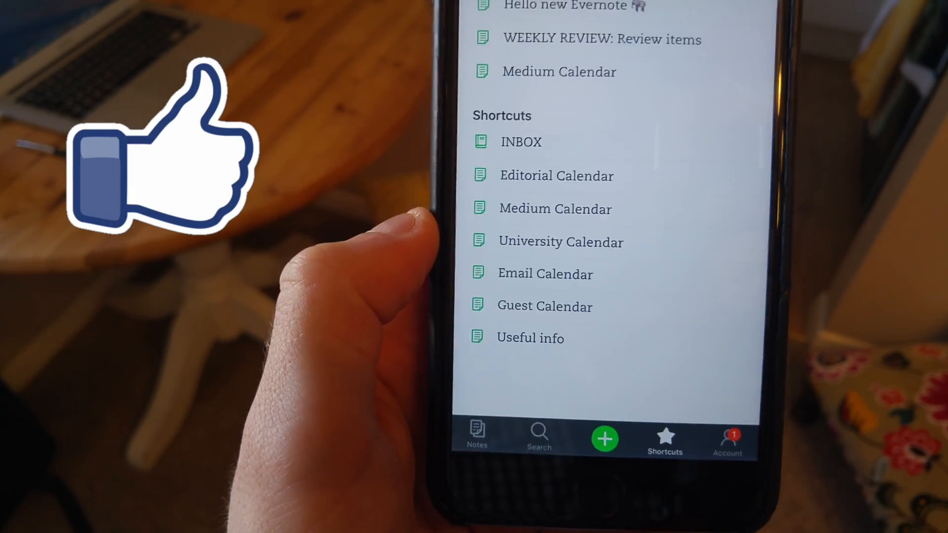
click(522, 141)
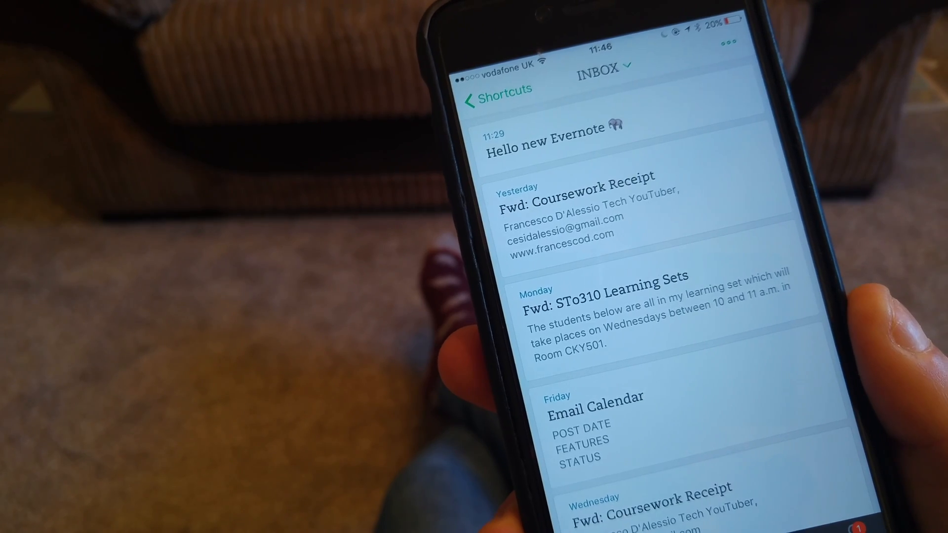
scroll(down, 3)
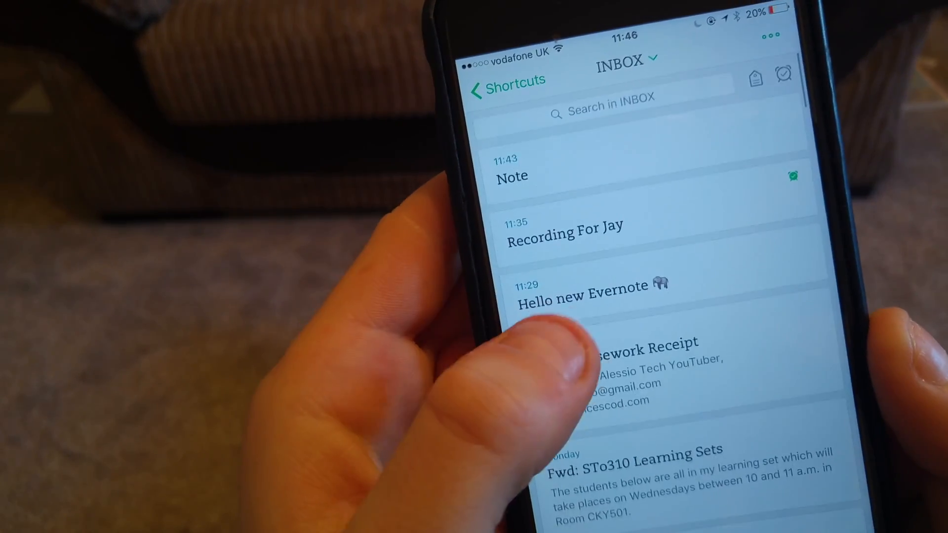